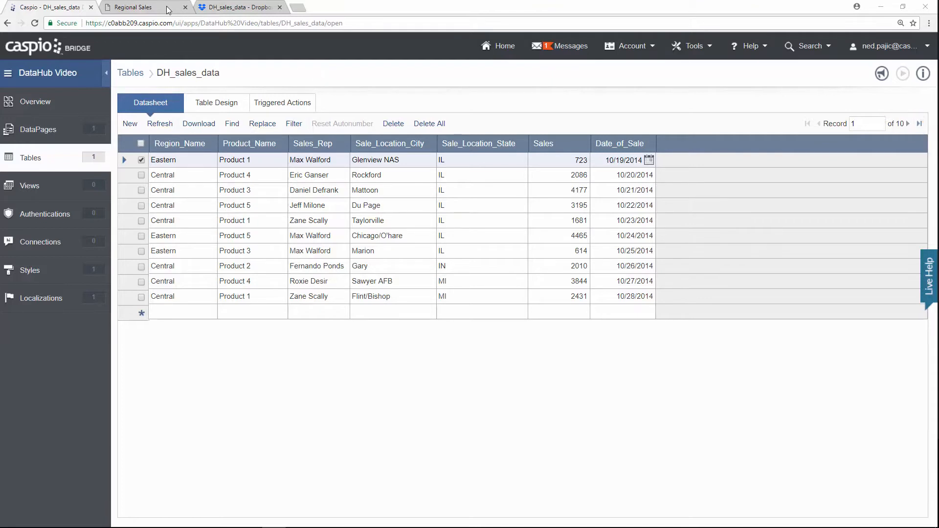
Review the Total Sales by Region report, then view the Dropbox DH_sales_data folder with Sales Data.xlsx.
click(132, 7)
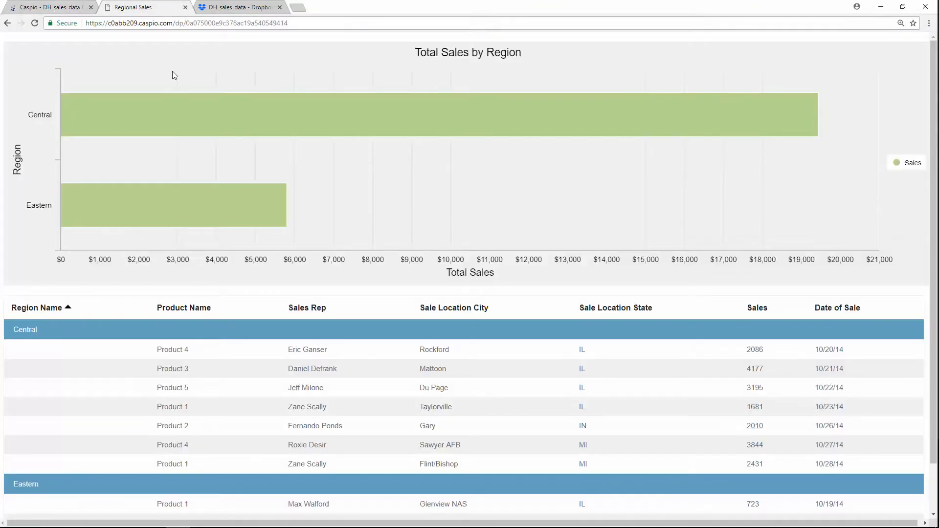
scroll(down, 3)
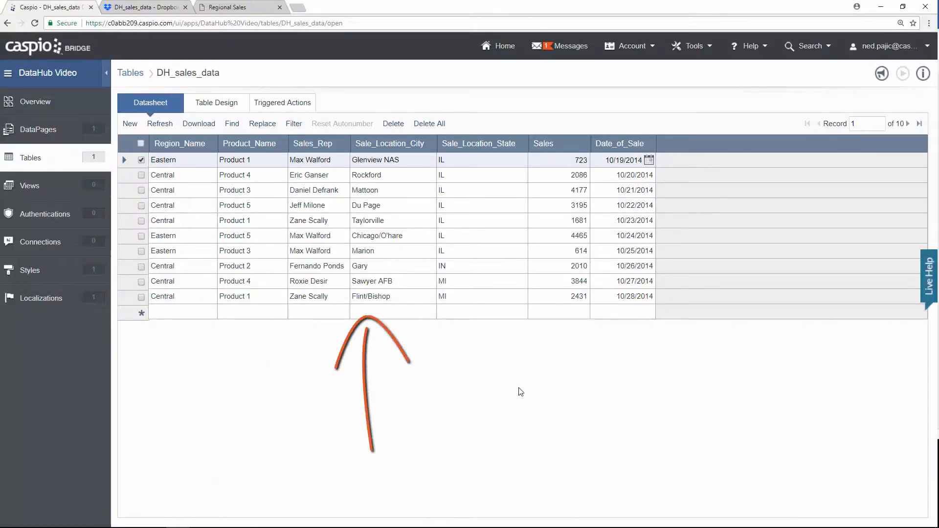
mouse_move(503, 379)
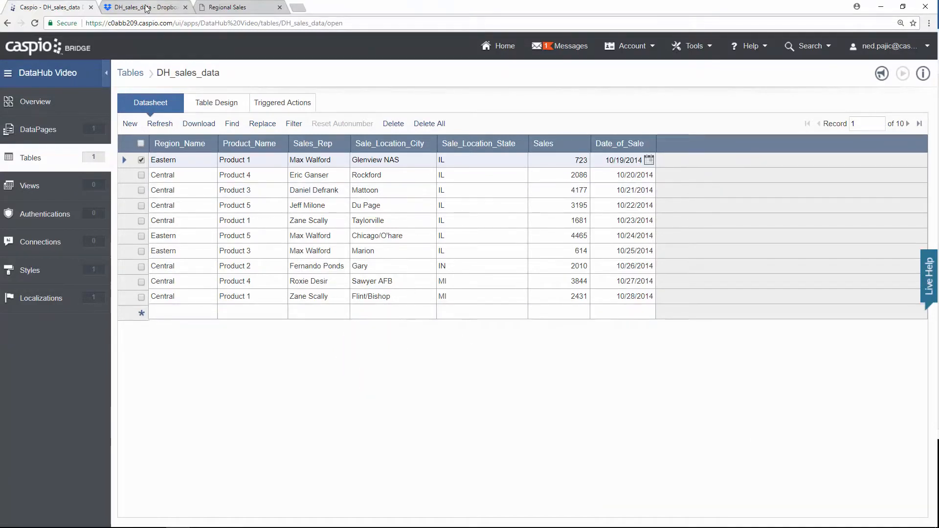
click(143, 7)
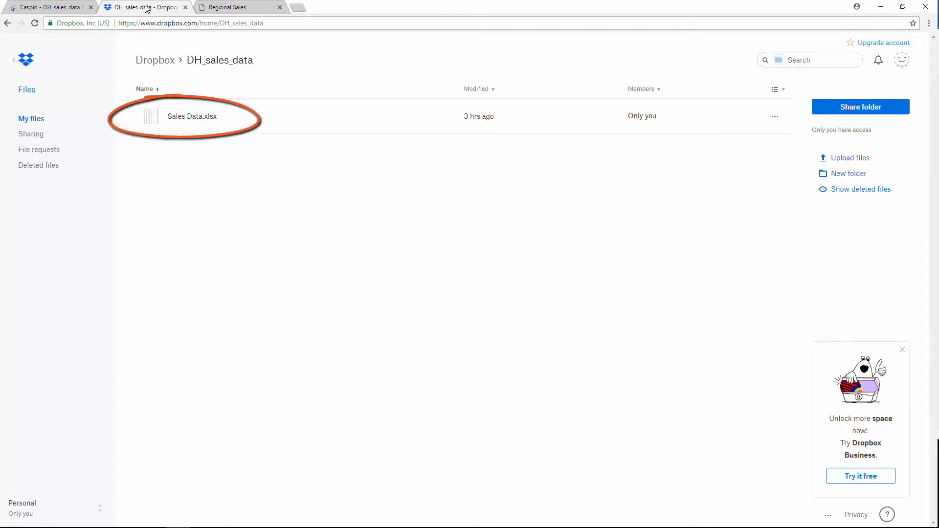
click(48, 7)
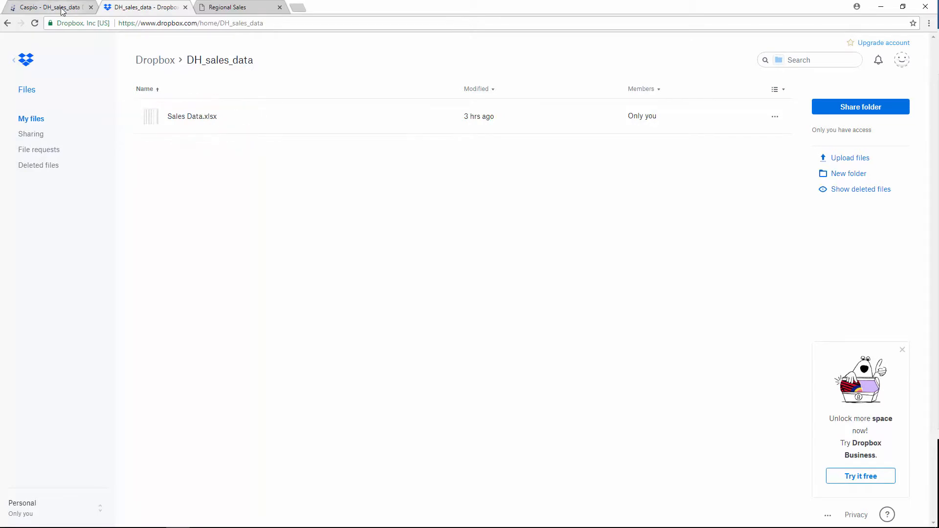
Return to Caspio Bridge and reach the Scheduled Tasks list with Import Regional Sales Data.
click(48, 6)
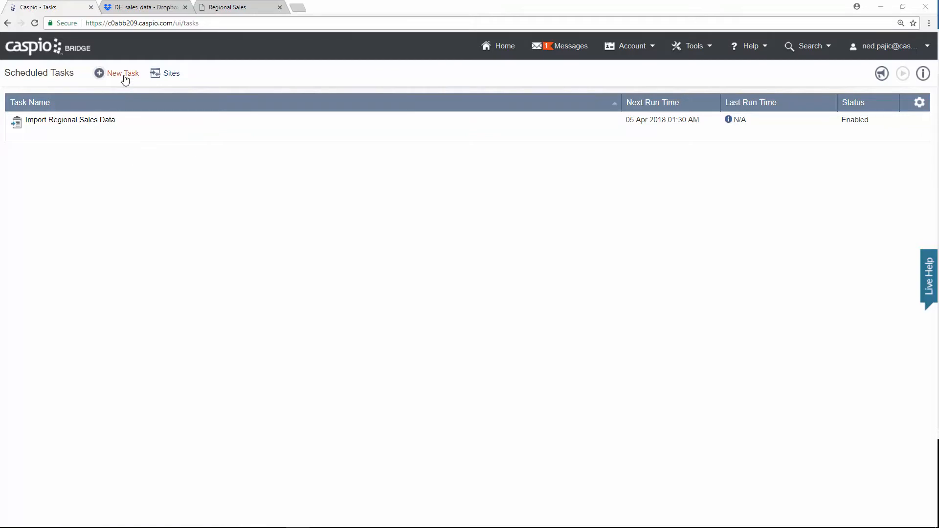
Start a new Import task and choose Create a new site as its source.
click(122, 73)
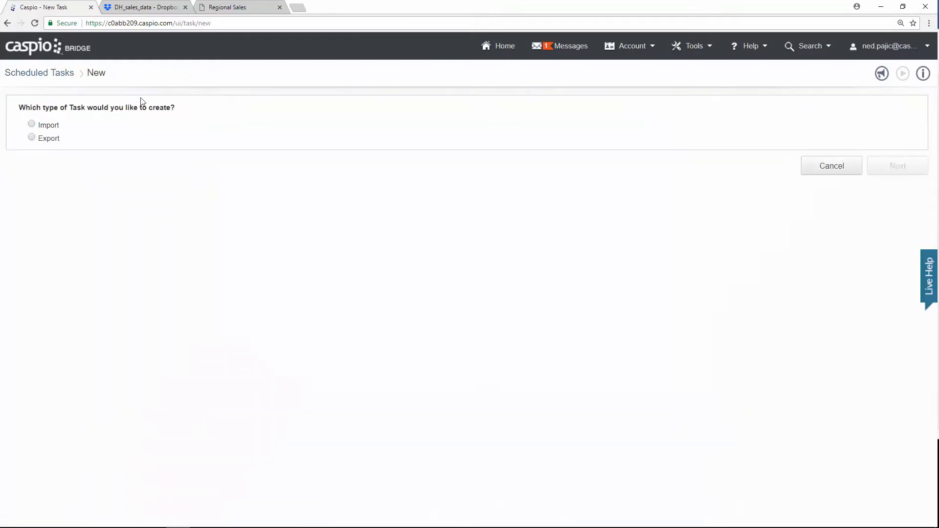
mouse_move(87, 136)
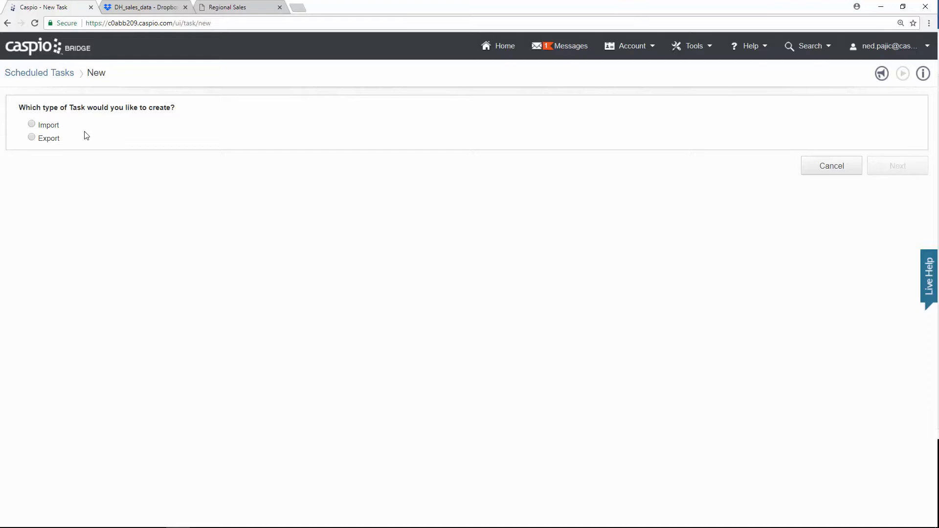
mouse_move(53, 130)
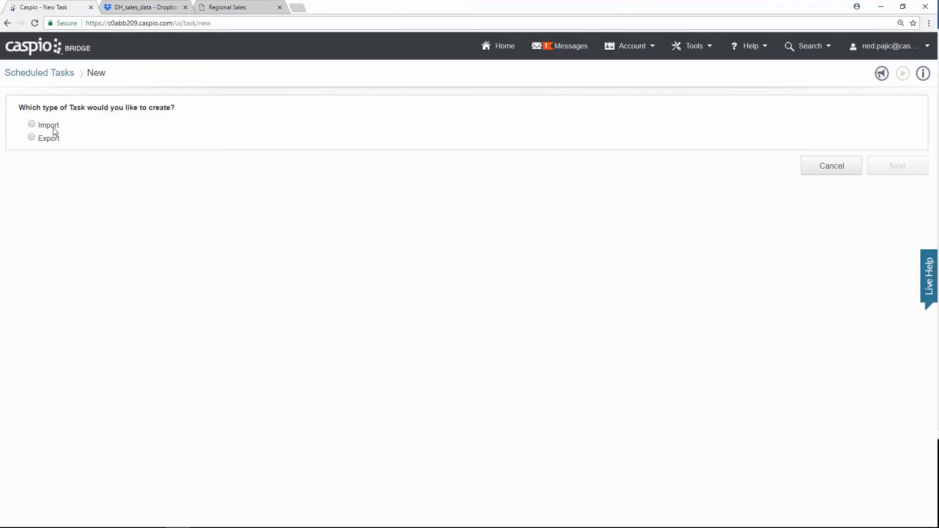
click(31, 124)
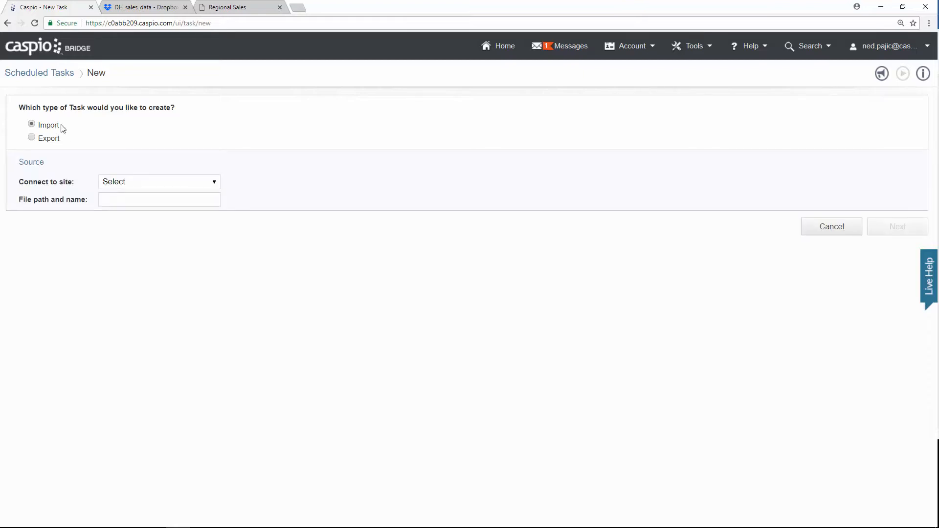
mouse_move(167, 163)
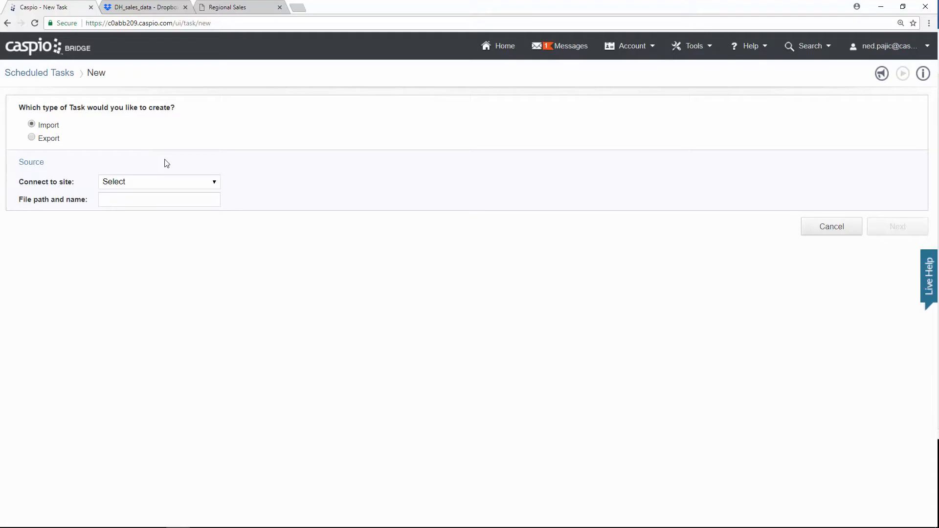
click(158, 182)
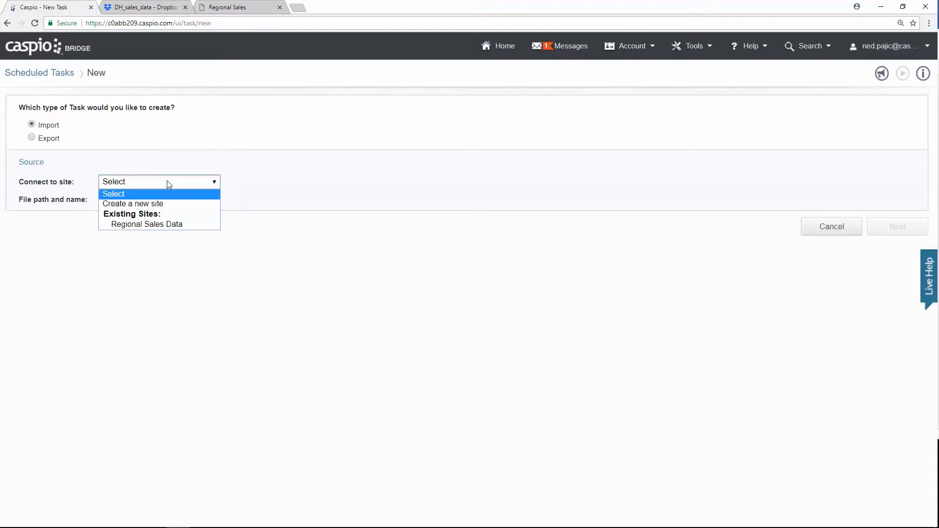
mouse_move(133, 203)
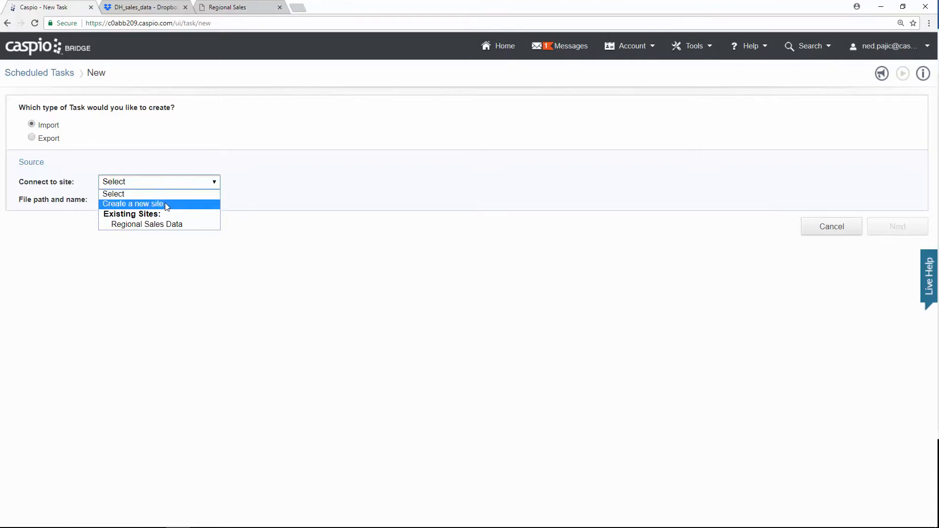
click(133, 203)
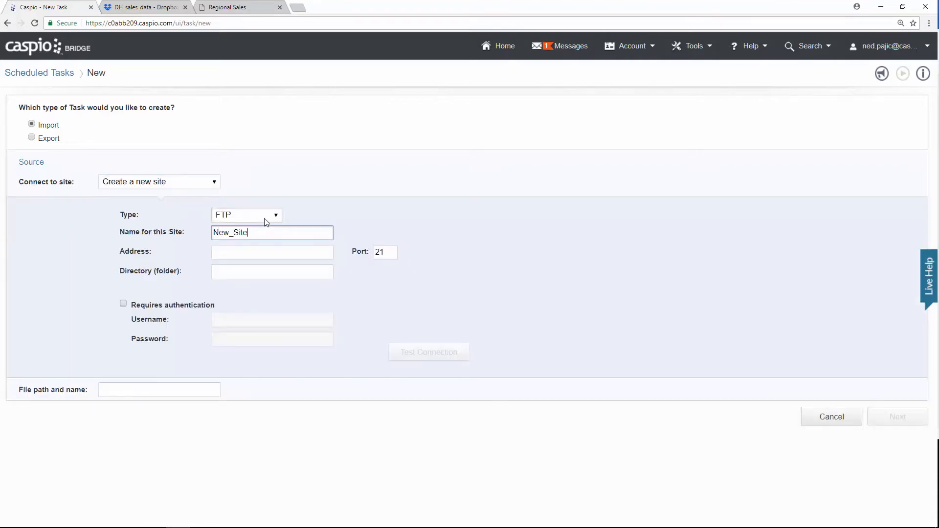
Set the new site's type to Dropbox.
click(246, 214)
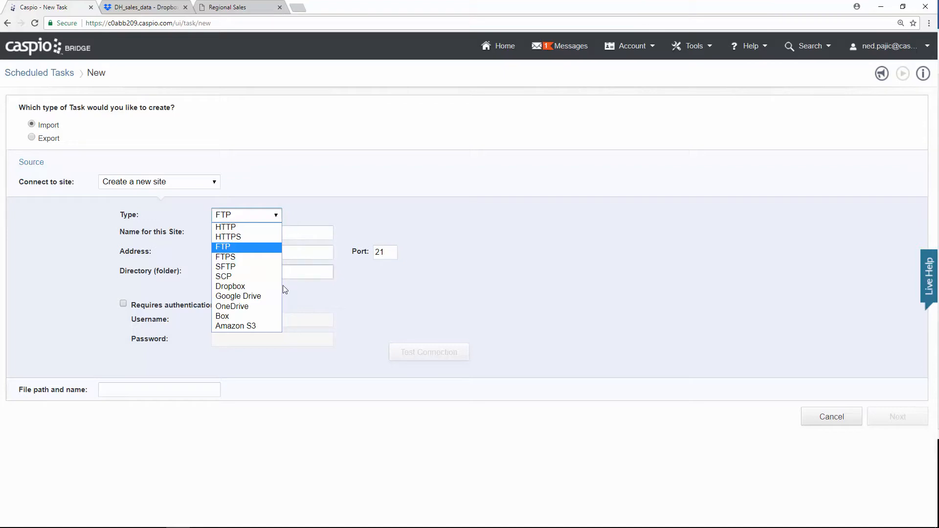
mouse_move(245, 287)
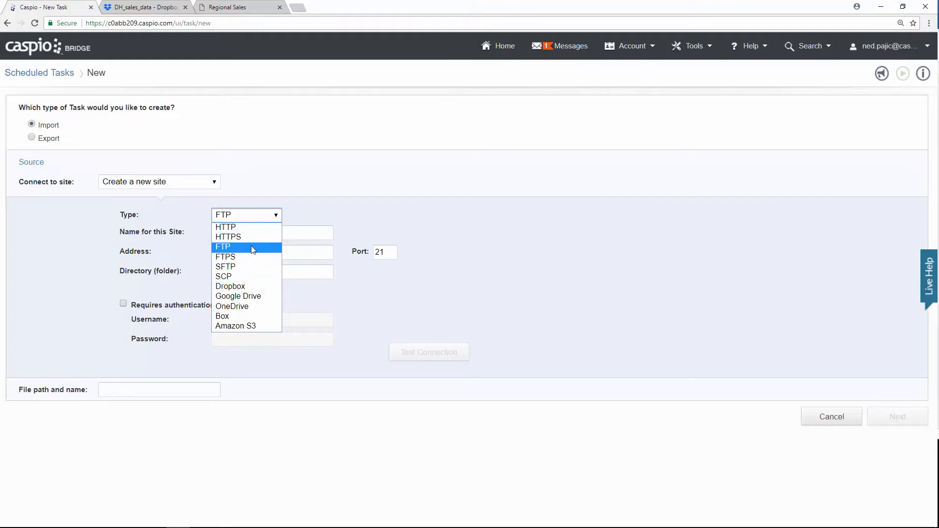
mouse_move(238, 295)
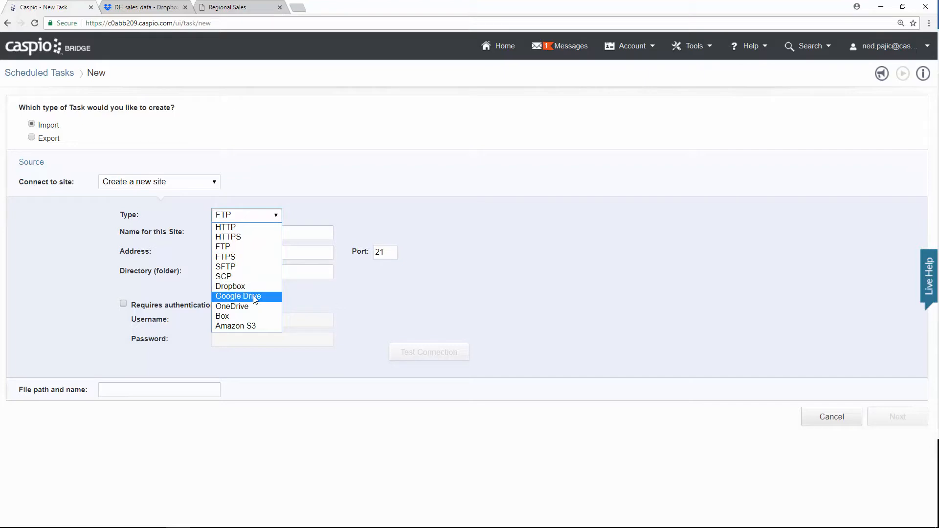
mouse_move(246, 325)
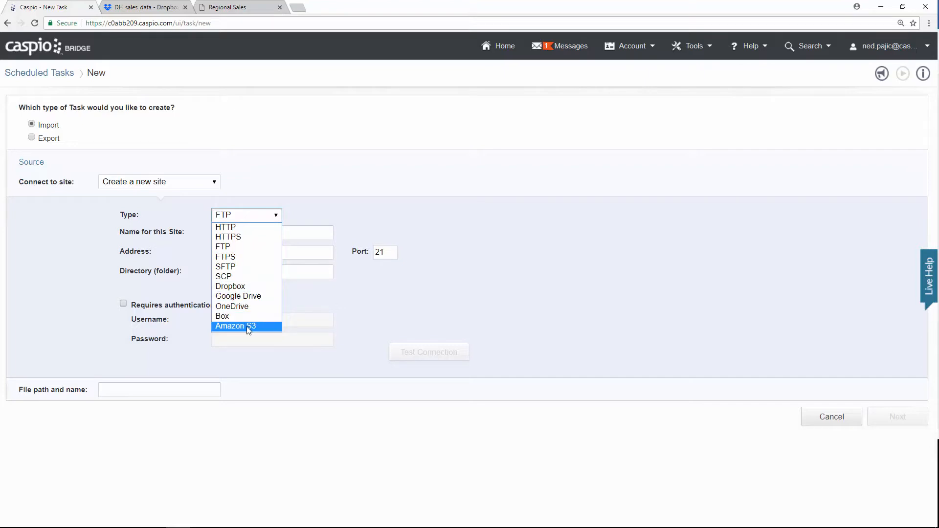
mouse_move(247, 287)
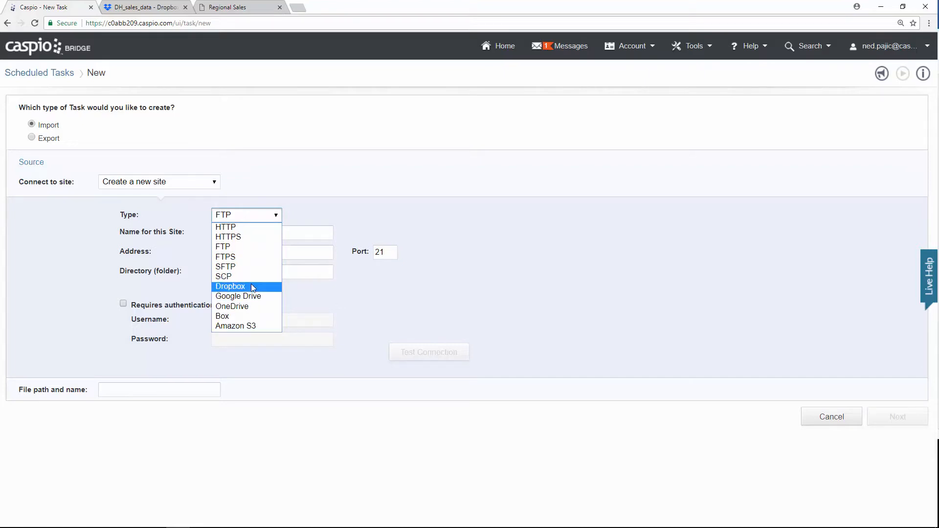
click(230, 286)
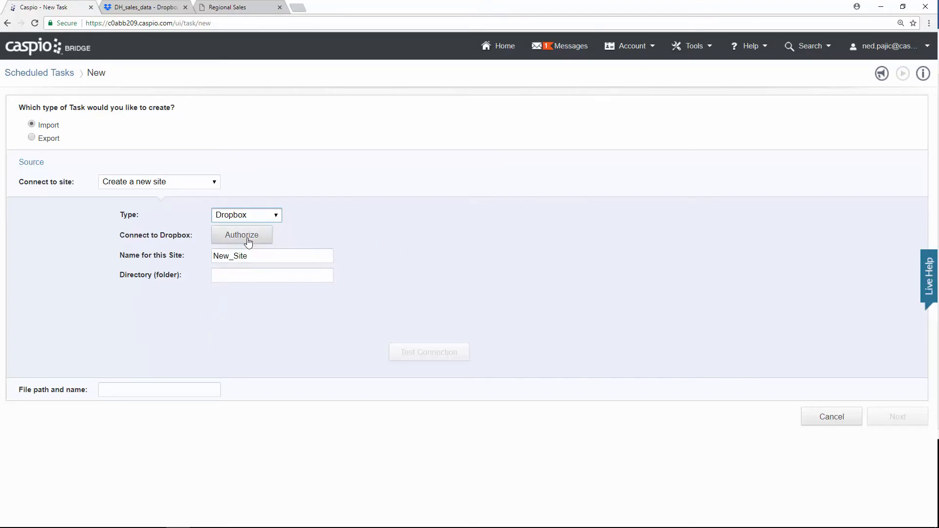
Authorize Caspio DataHub's Dropbox access and name the site Sales Data.
click(241, 234)
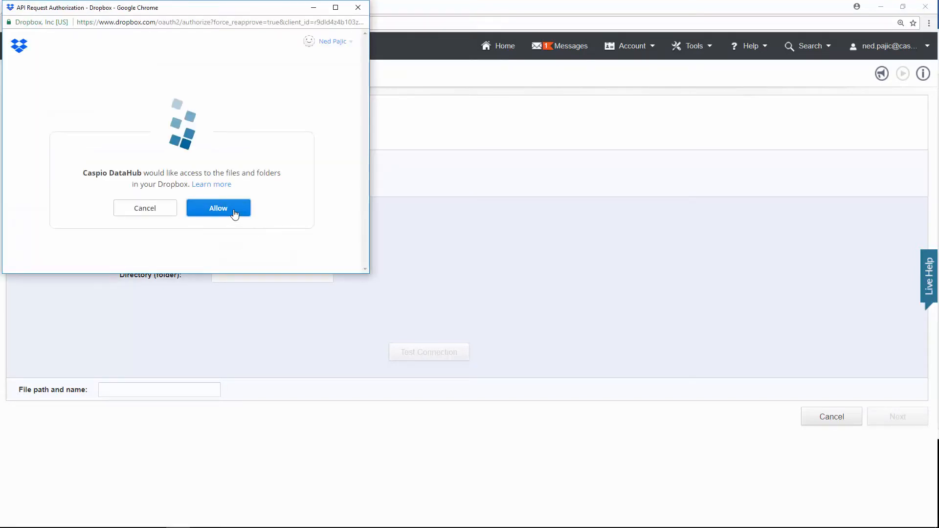
click(218, 207)
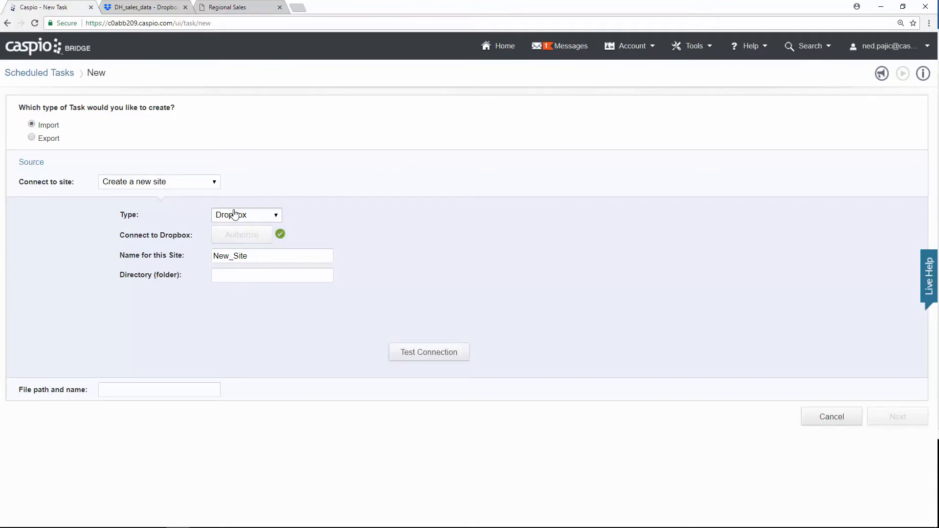
click(271, 255)
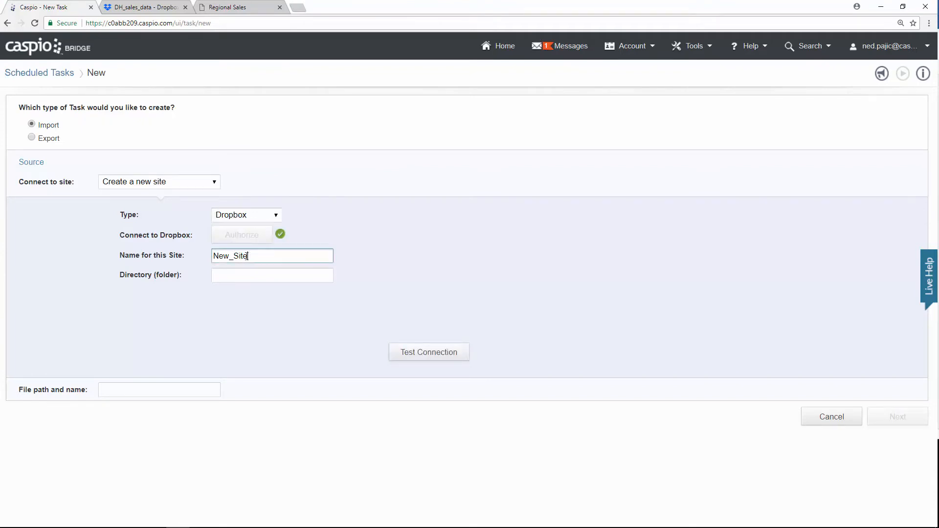
text(S)
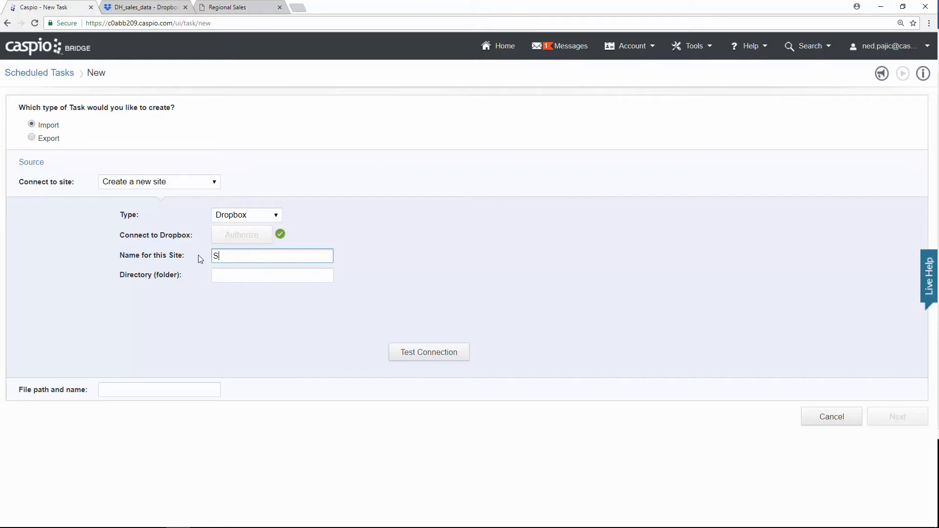
text(ales Data)
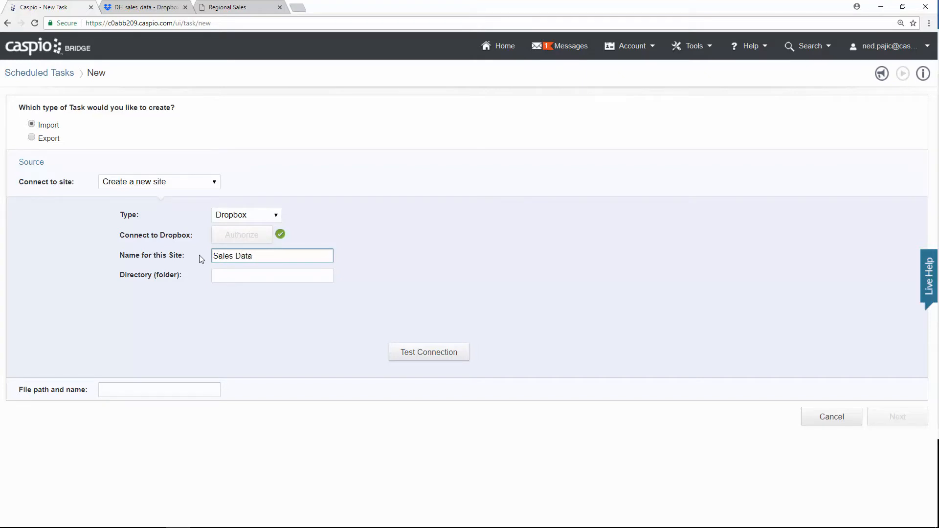
click(272, 275)
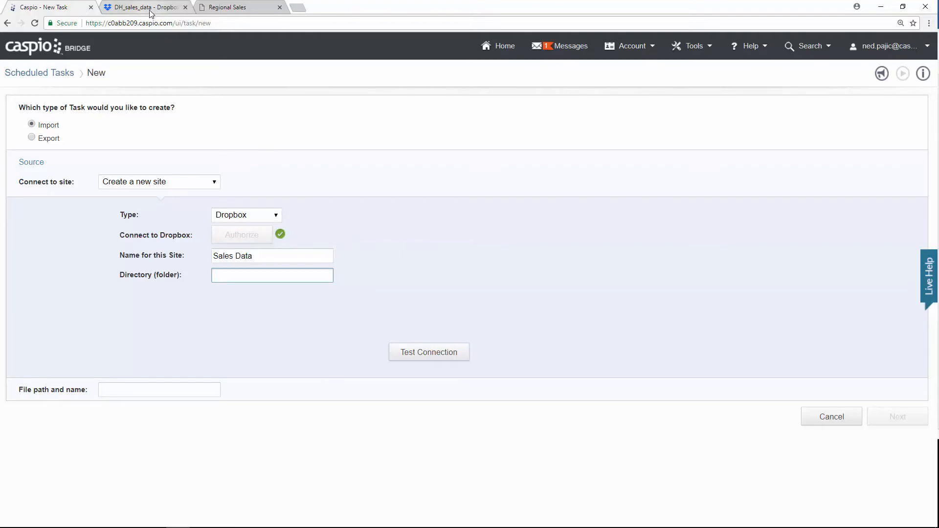
Copy the DH_sales_data folder name from Dropbox into the site's Directory field.
click(144, 7)
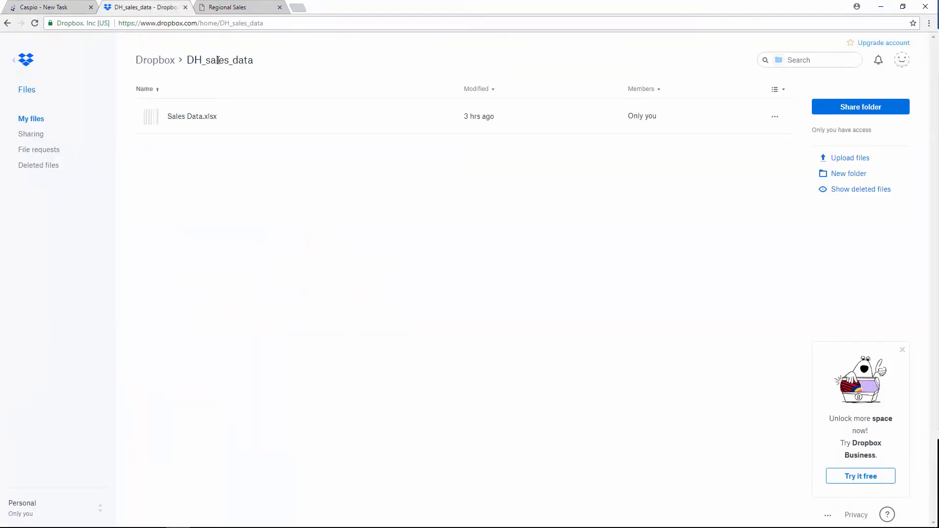
double_click(220, 60)
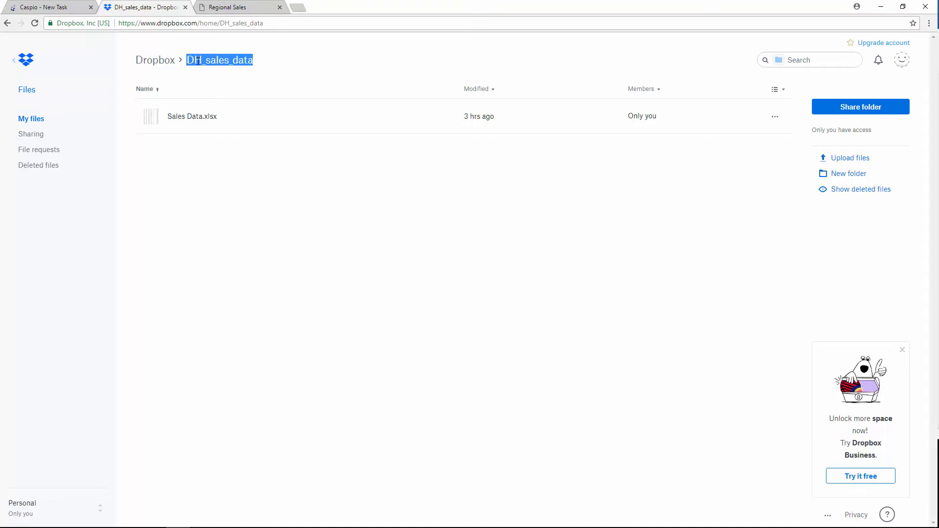
click(48, 7)
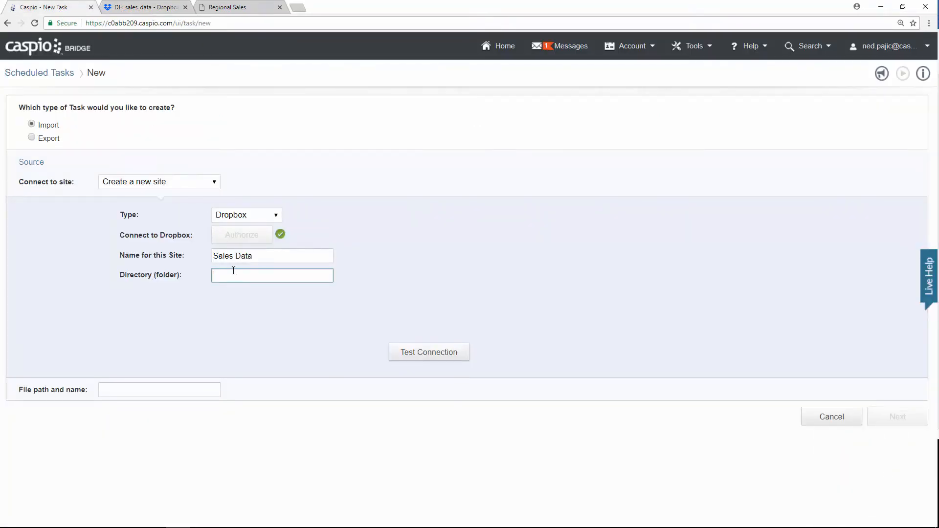
text(DH_sales_data)
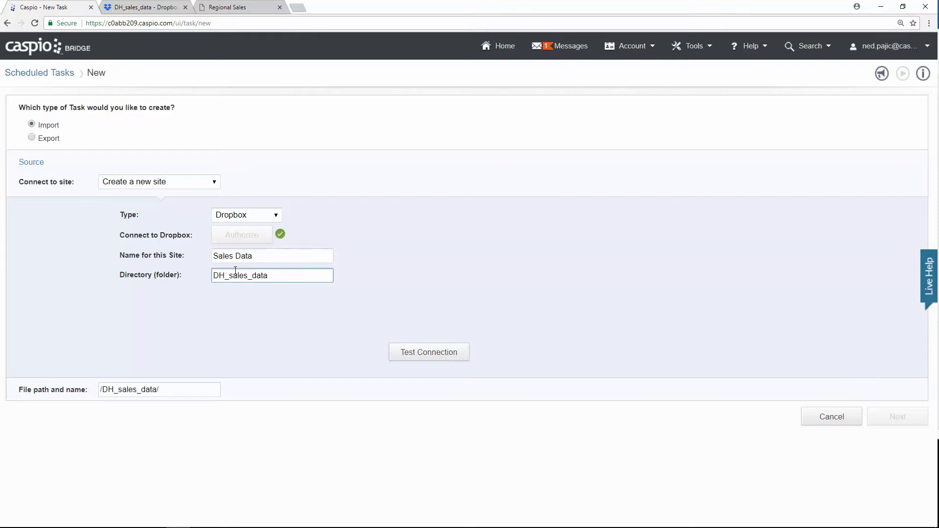
Set the file path to /DH_sales_data/sales data.xlsx and confirm the connection test succeeds.
click(158, 390)
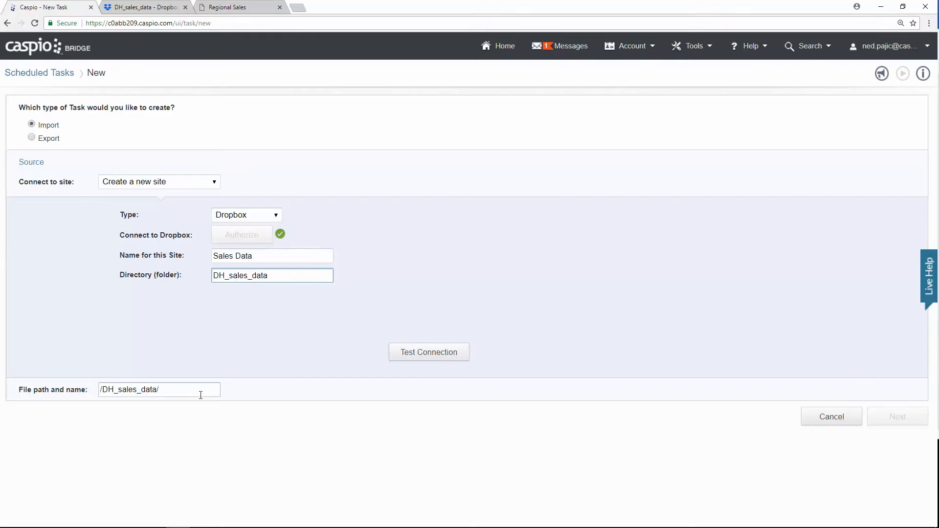
click(158, 389)
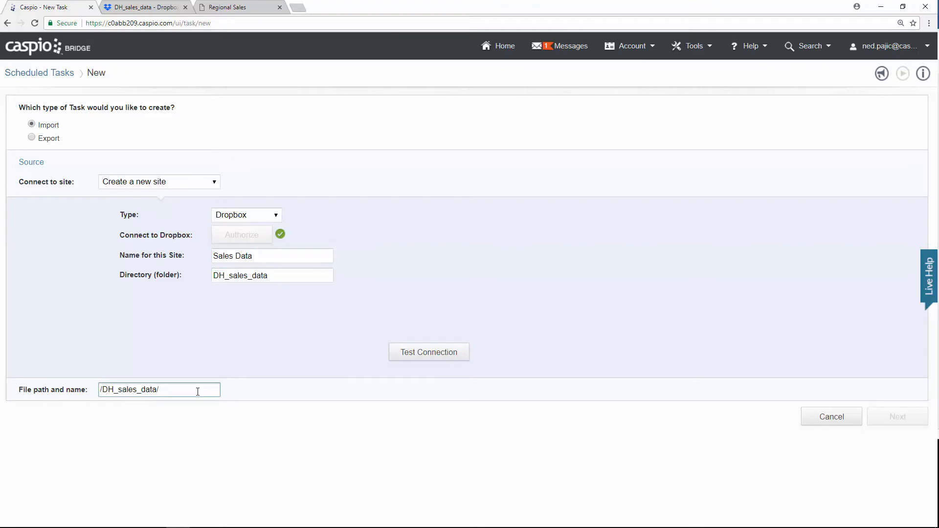
text(sales data.xl)
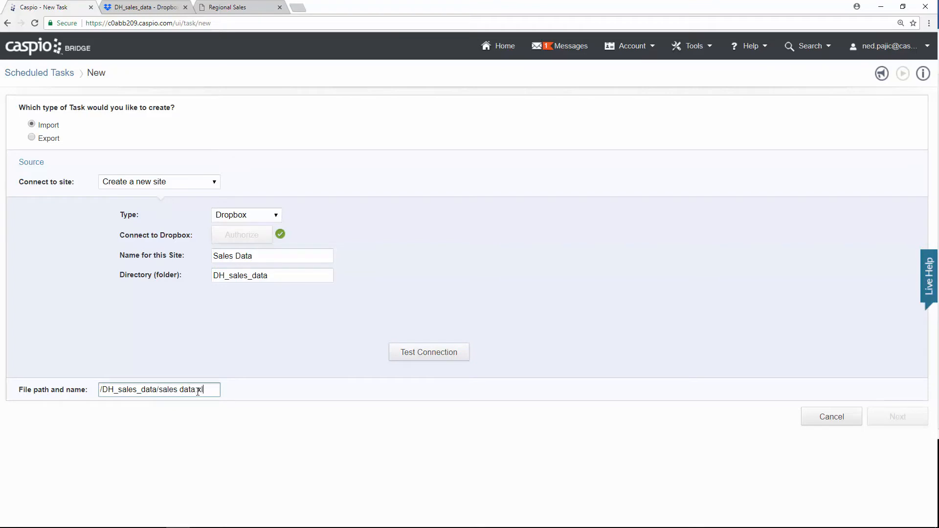
text(xlsx)
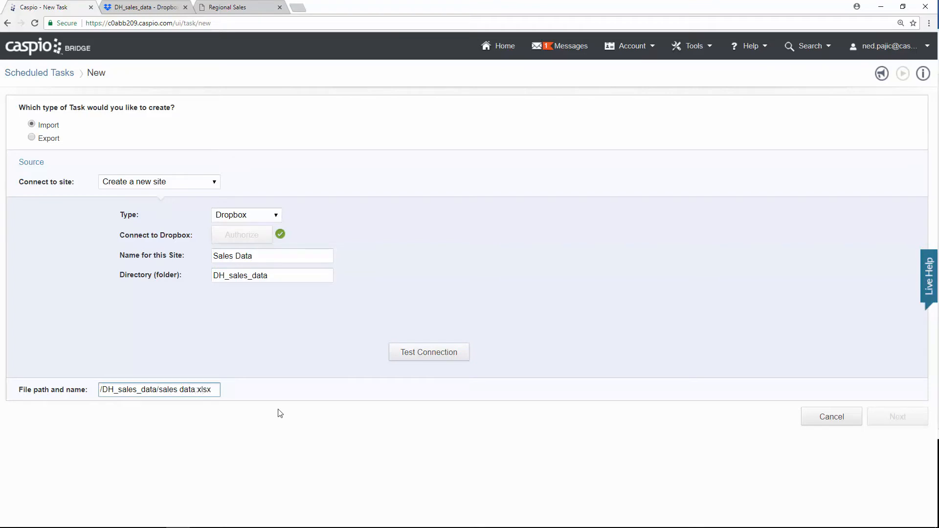
click(429, 351)
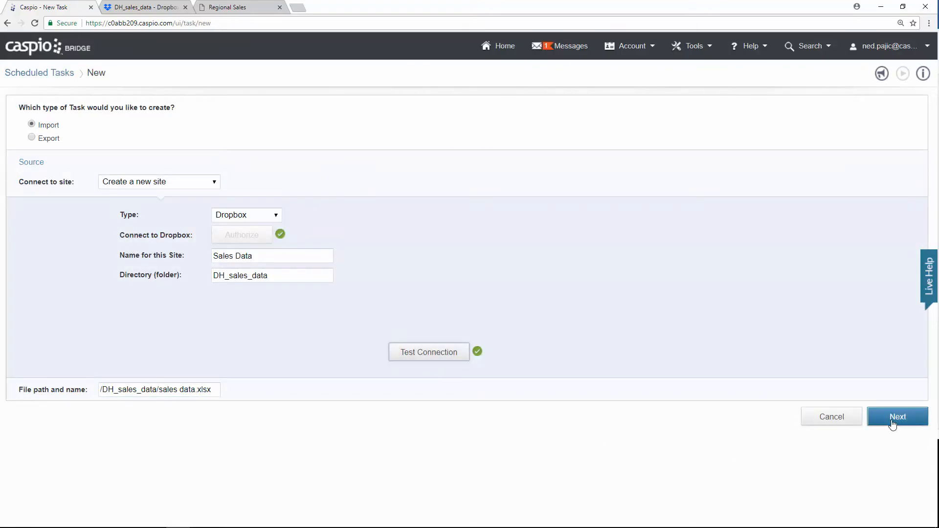
Set the import action to Append into the existing DH_sales_data table and accept the field mapping.
click(898, 417)
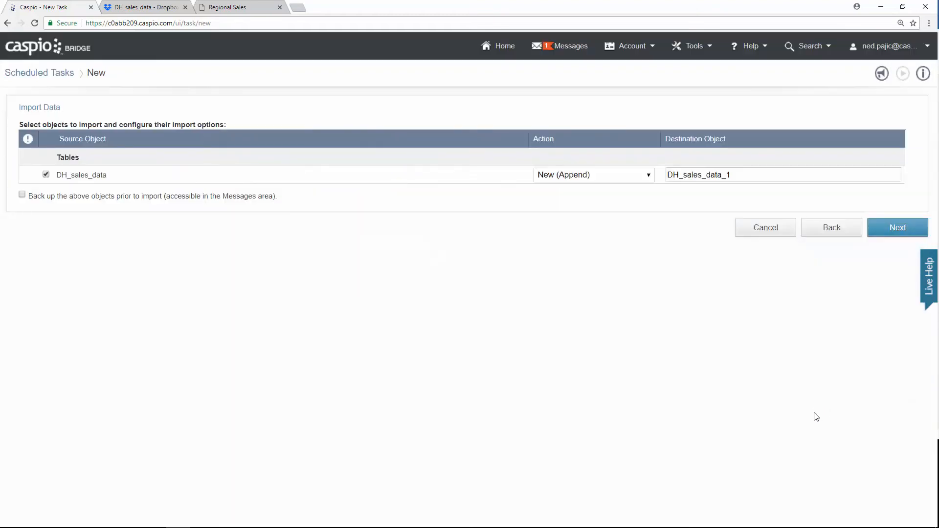
mouse_move(810, 414)
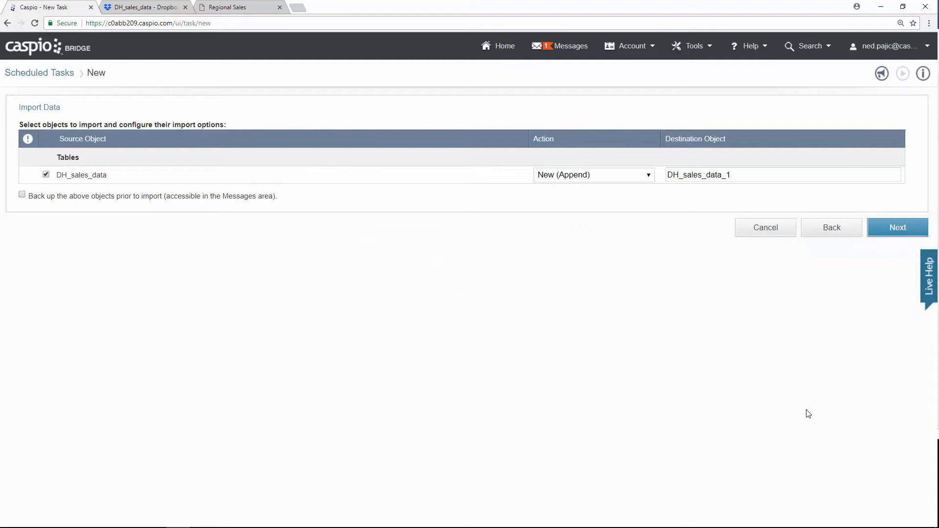
mouse_move(611, 201)
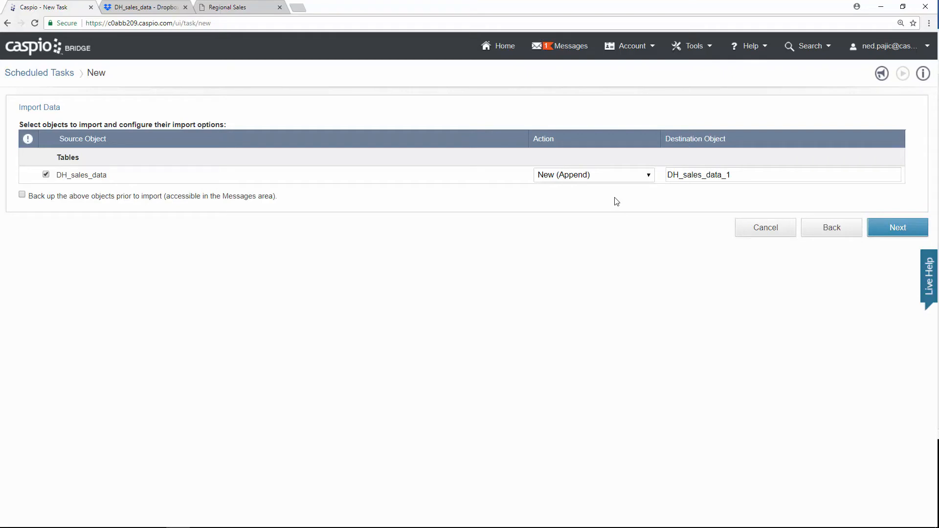
click(593, 174)
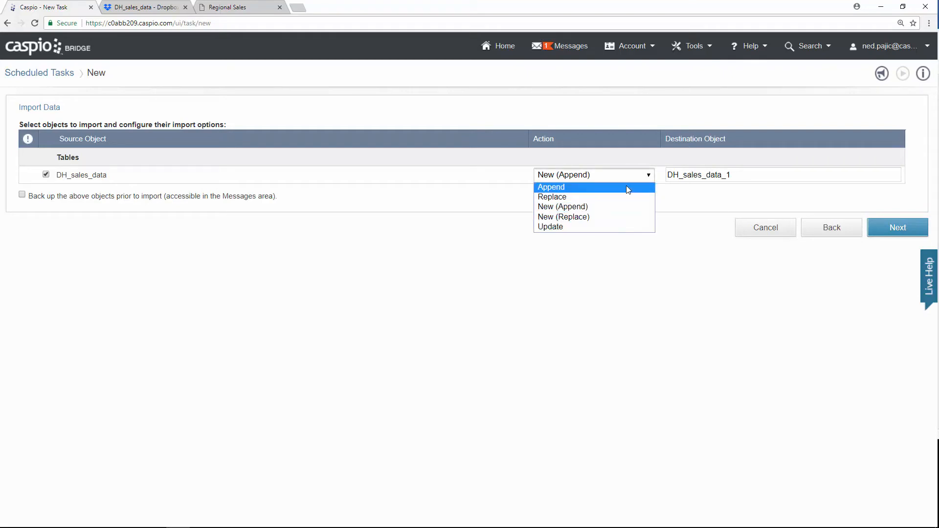
click(550, 187)
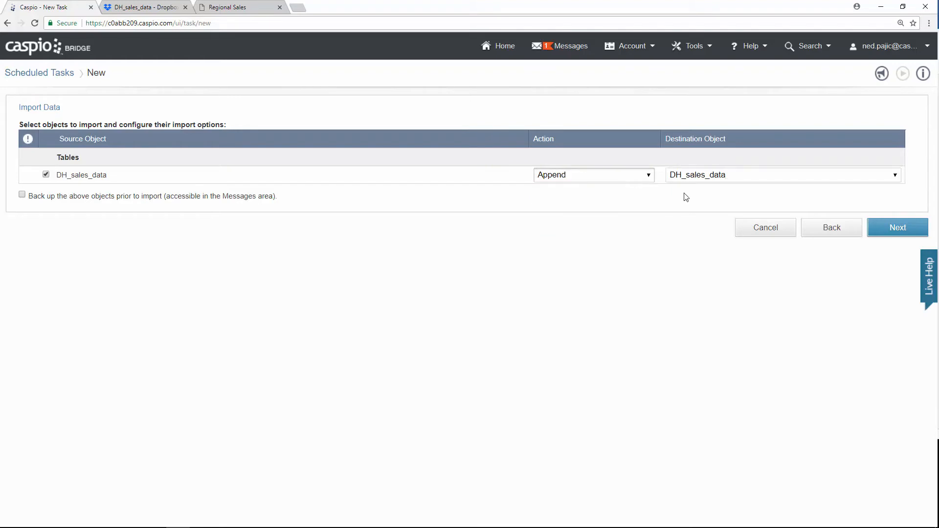
mouse_move(701, 195)
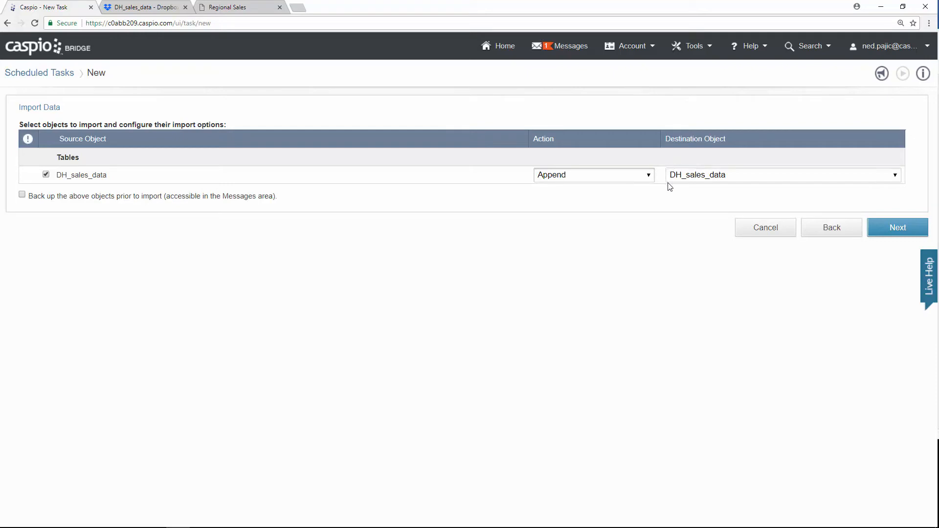
mouse_move(685, 191)
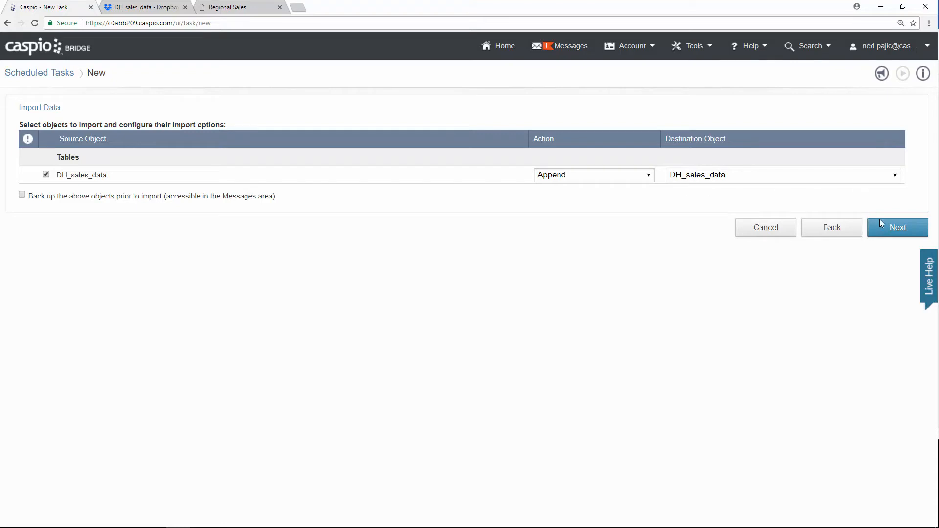
click(897, 227)
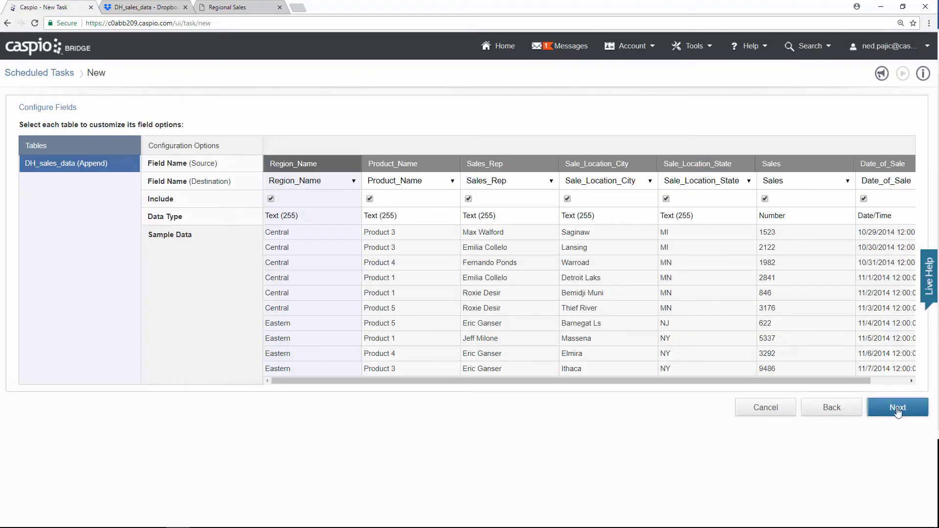
click(897, 407)
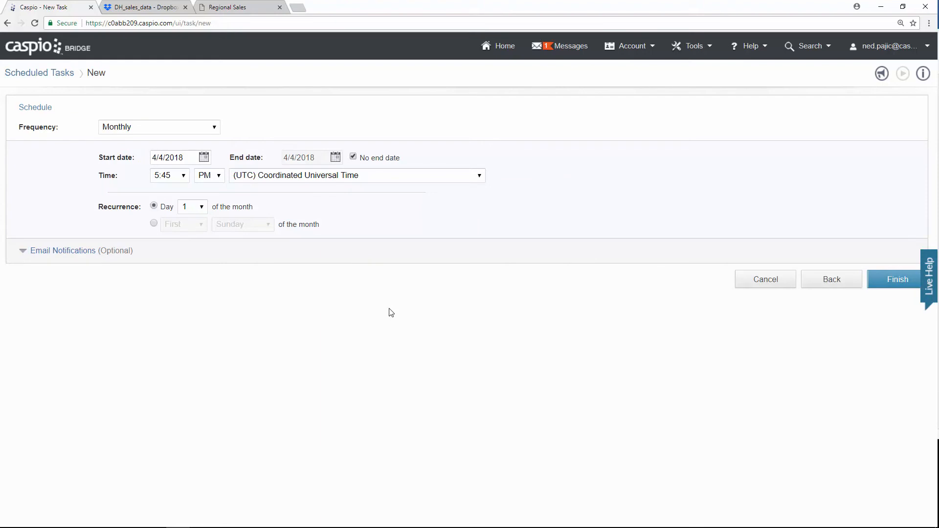
mouse_move(292, 178)
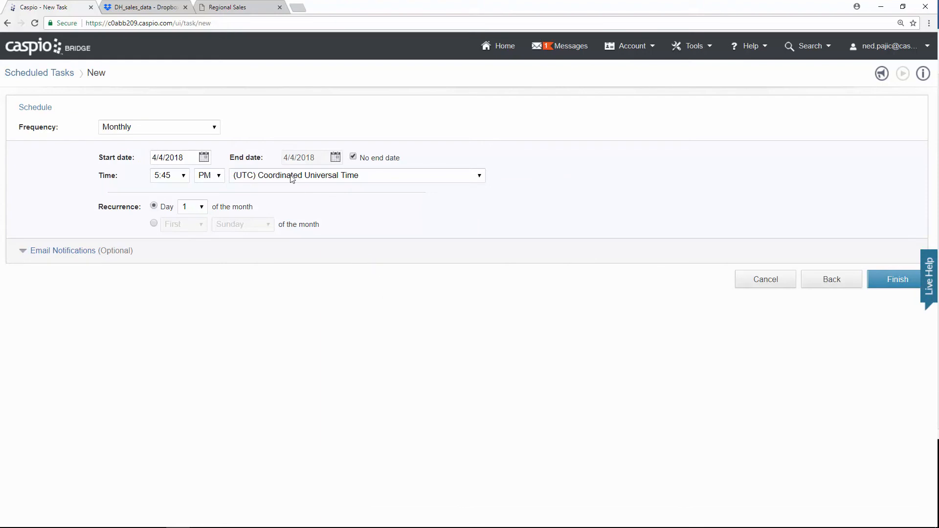
Schedule the task with Daily frequency running at 2:00 AM.
click(158, 127)
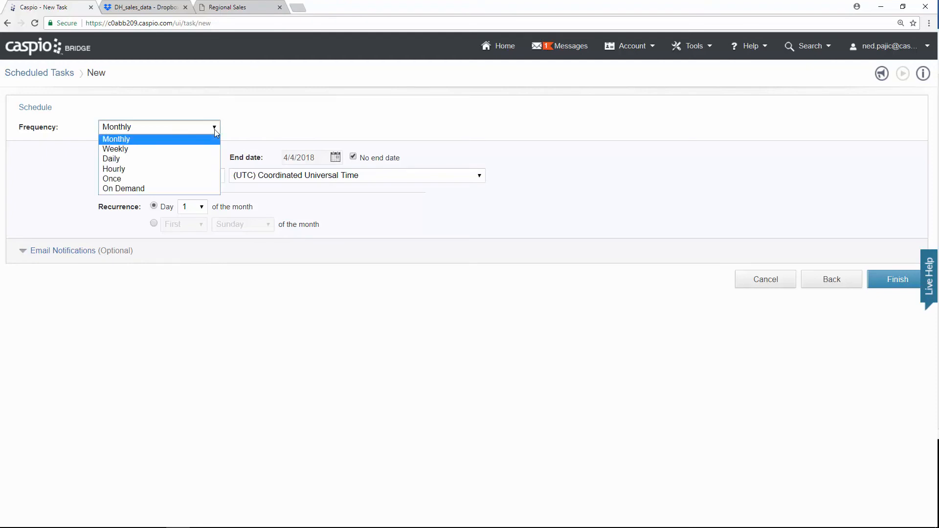
click(110, 158)
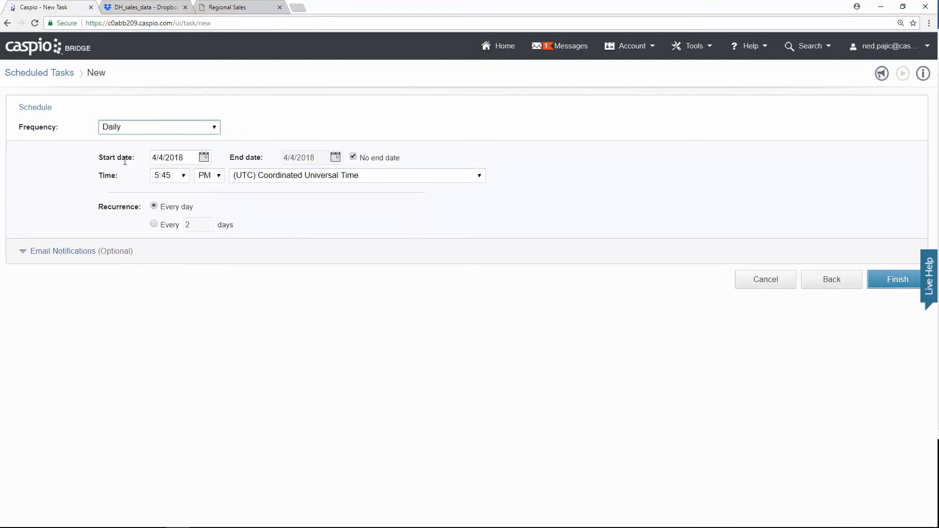
click(169, 175)
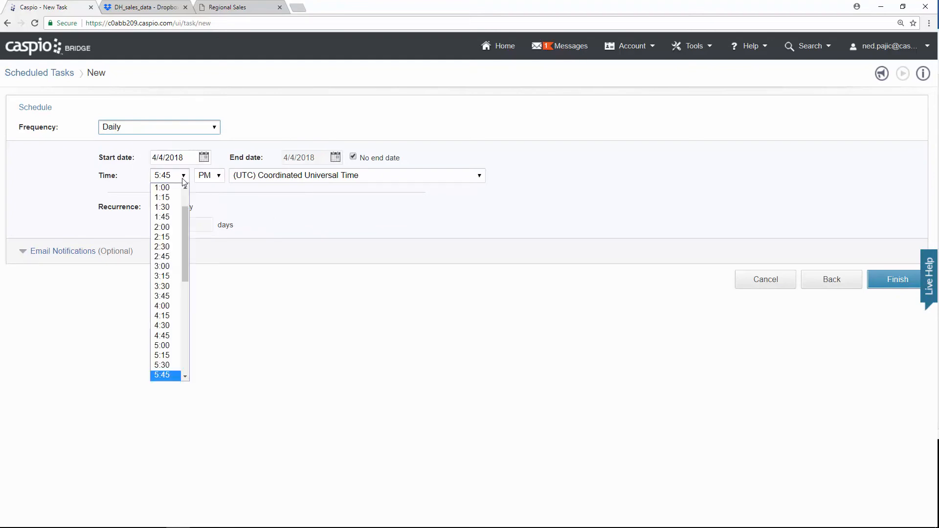
click(161, 225)
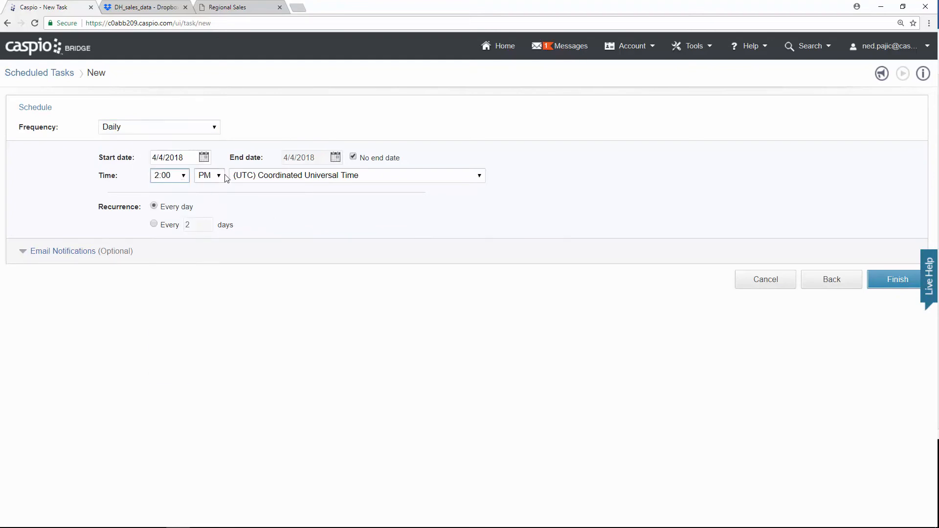
click(209, 175)
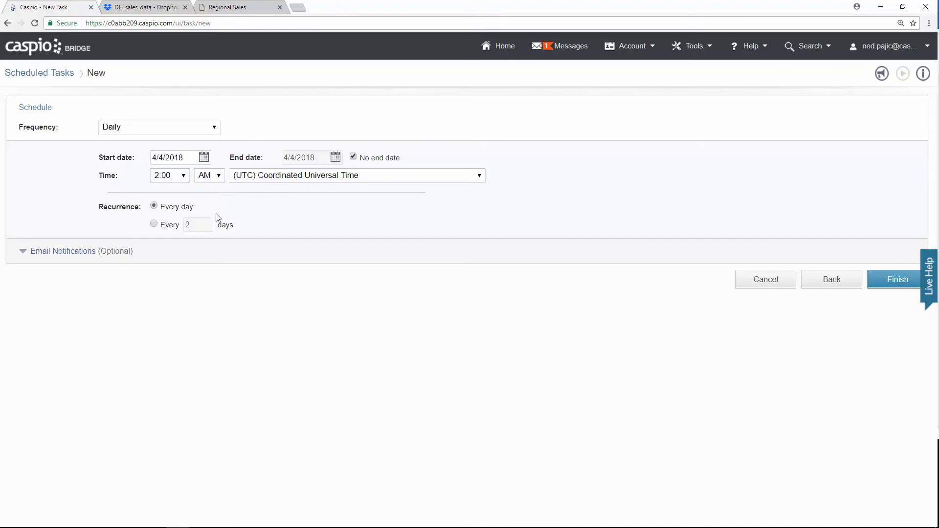
mouse_move(214, 214)
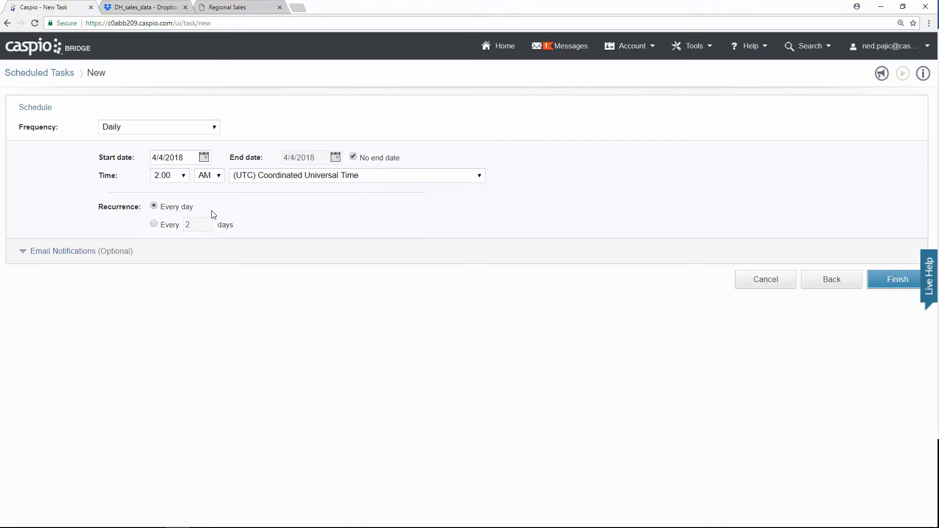
mouse_move(825, 319)
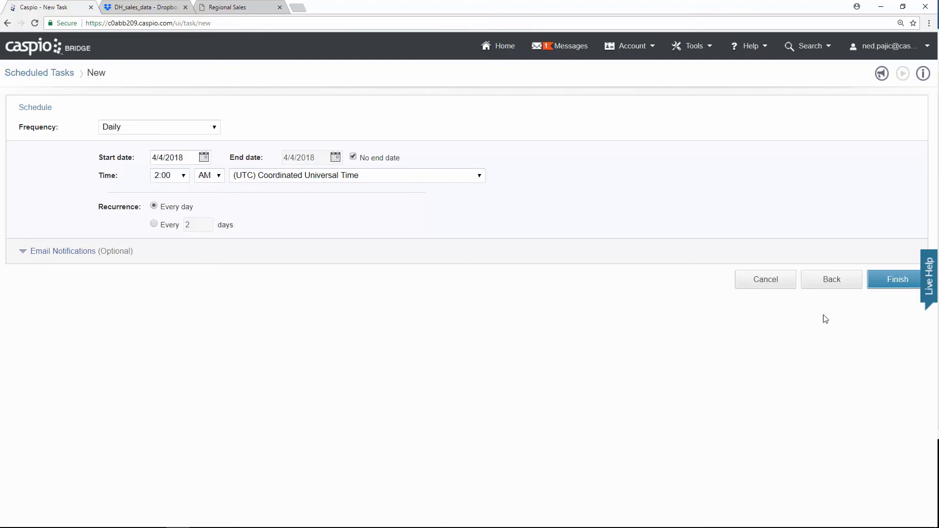
mouse_move(869, 293)
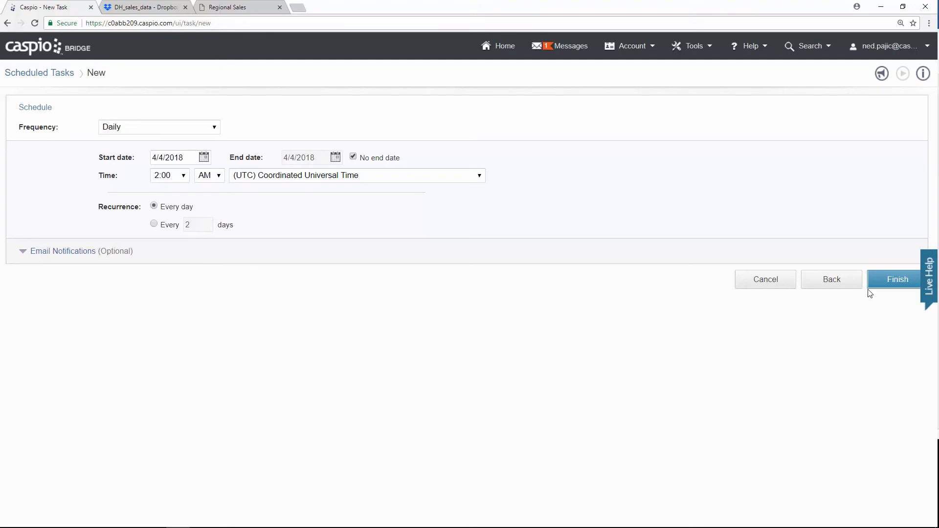
mouse_move(879, 303)
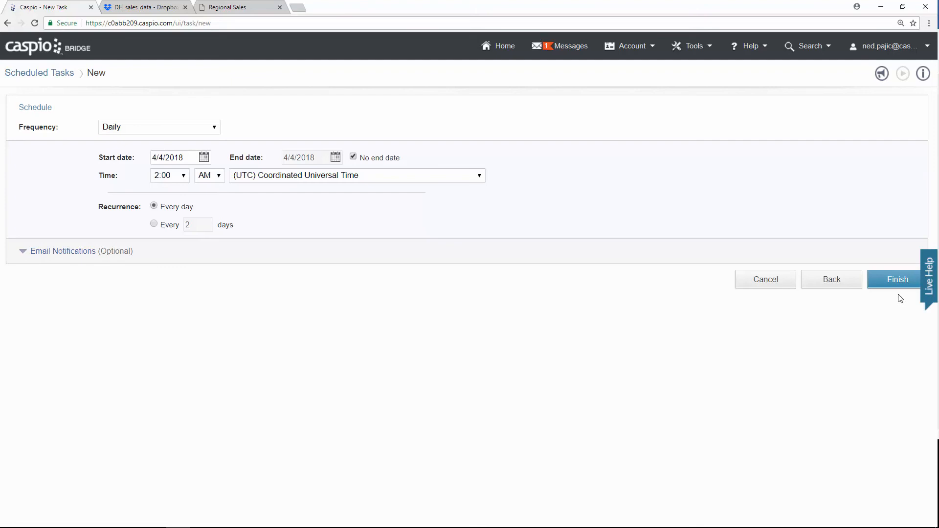
mouse_move(764, 280)
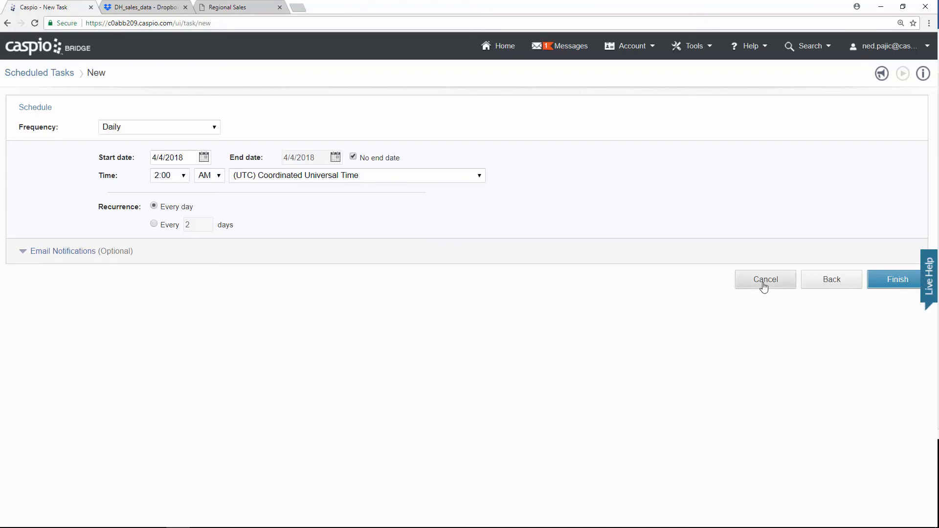
Cancel the unfinished new task and run Import Regional Sales Data immediately.
click(765, 278)
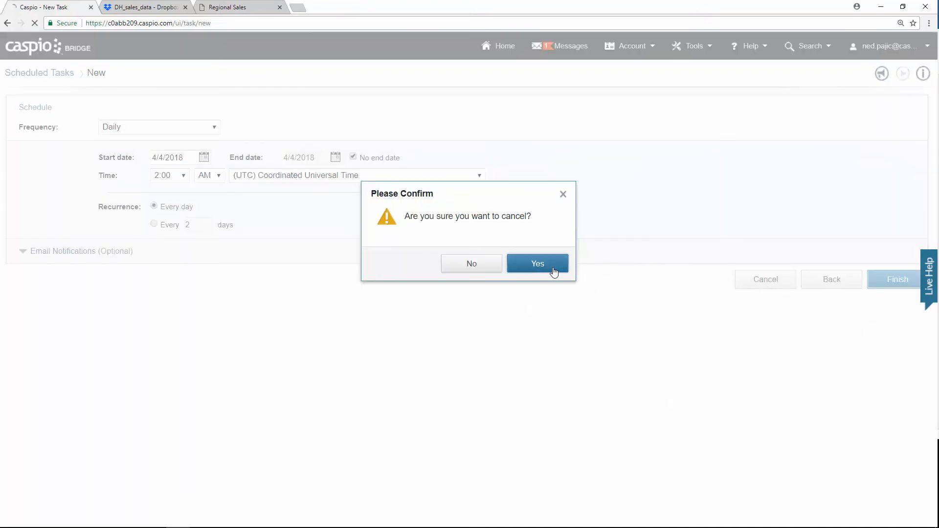
click(537, 263)
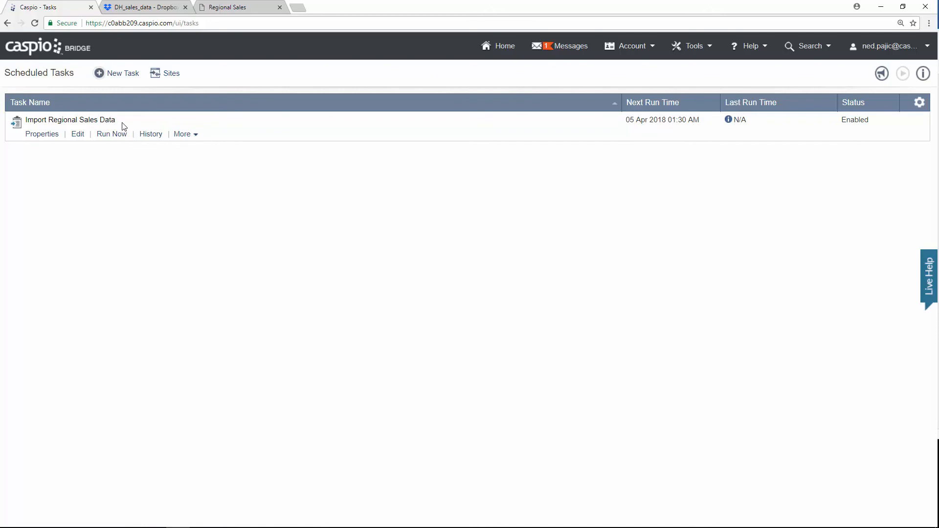
mouse_move(124, 129)
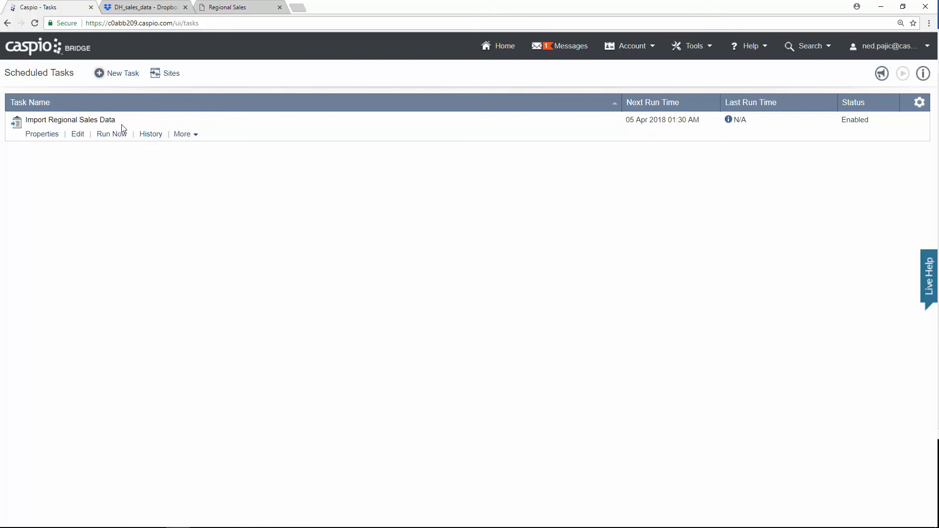
click(110, 134)
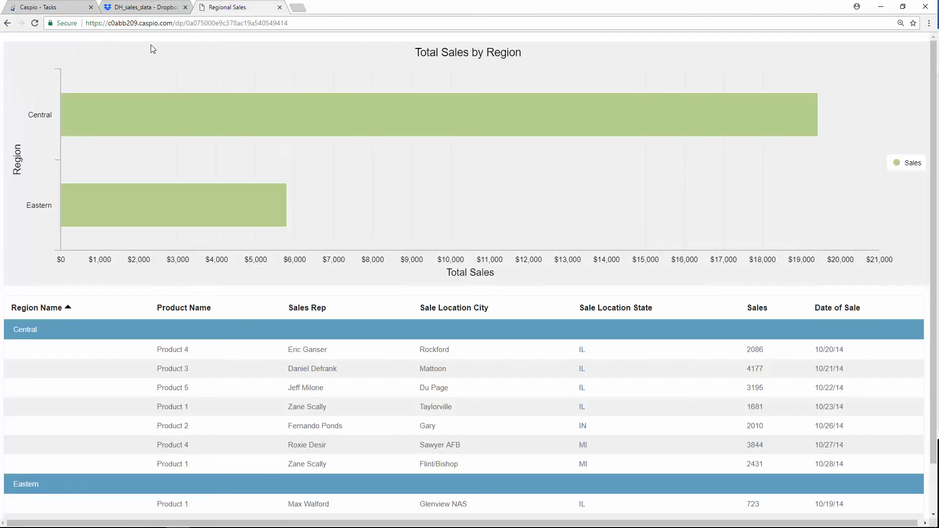
Refresh the Regional Sales report to show five regions and open the DH_sales_data table records.
click(34, 22)
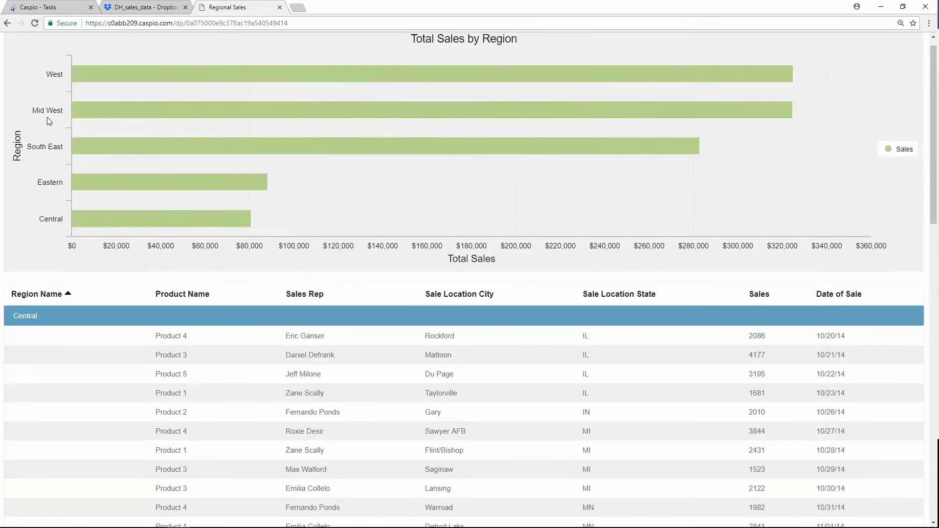
scroll(down, 3)
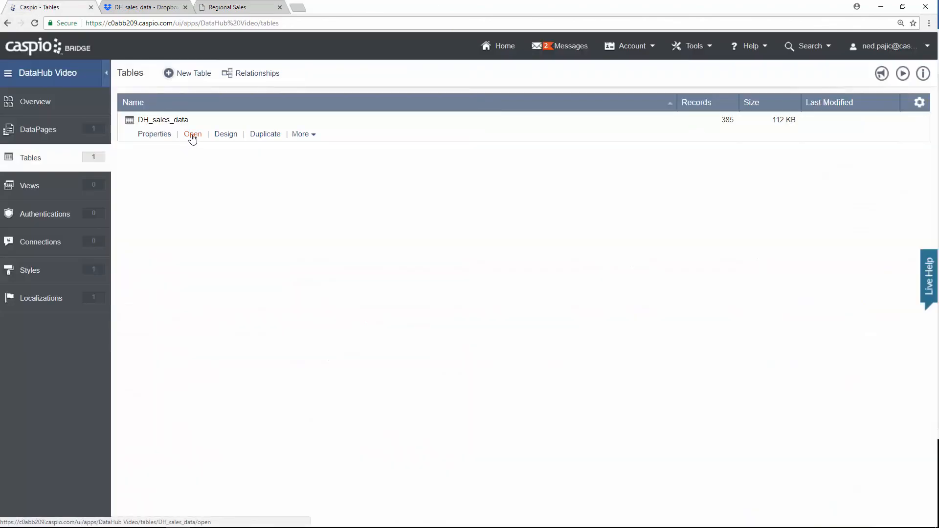
click(193, 134)
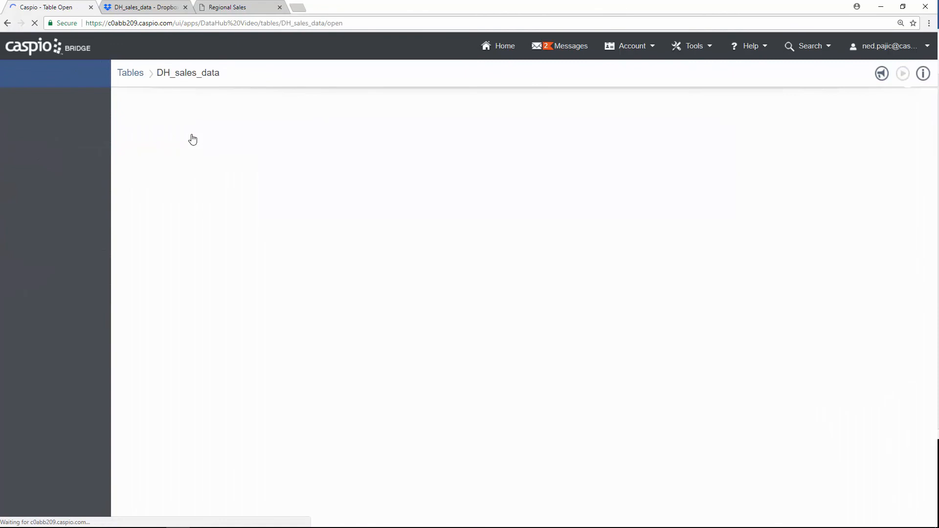